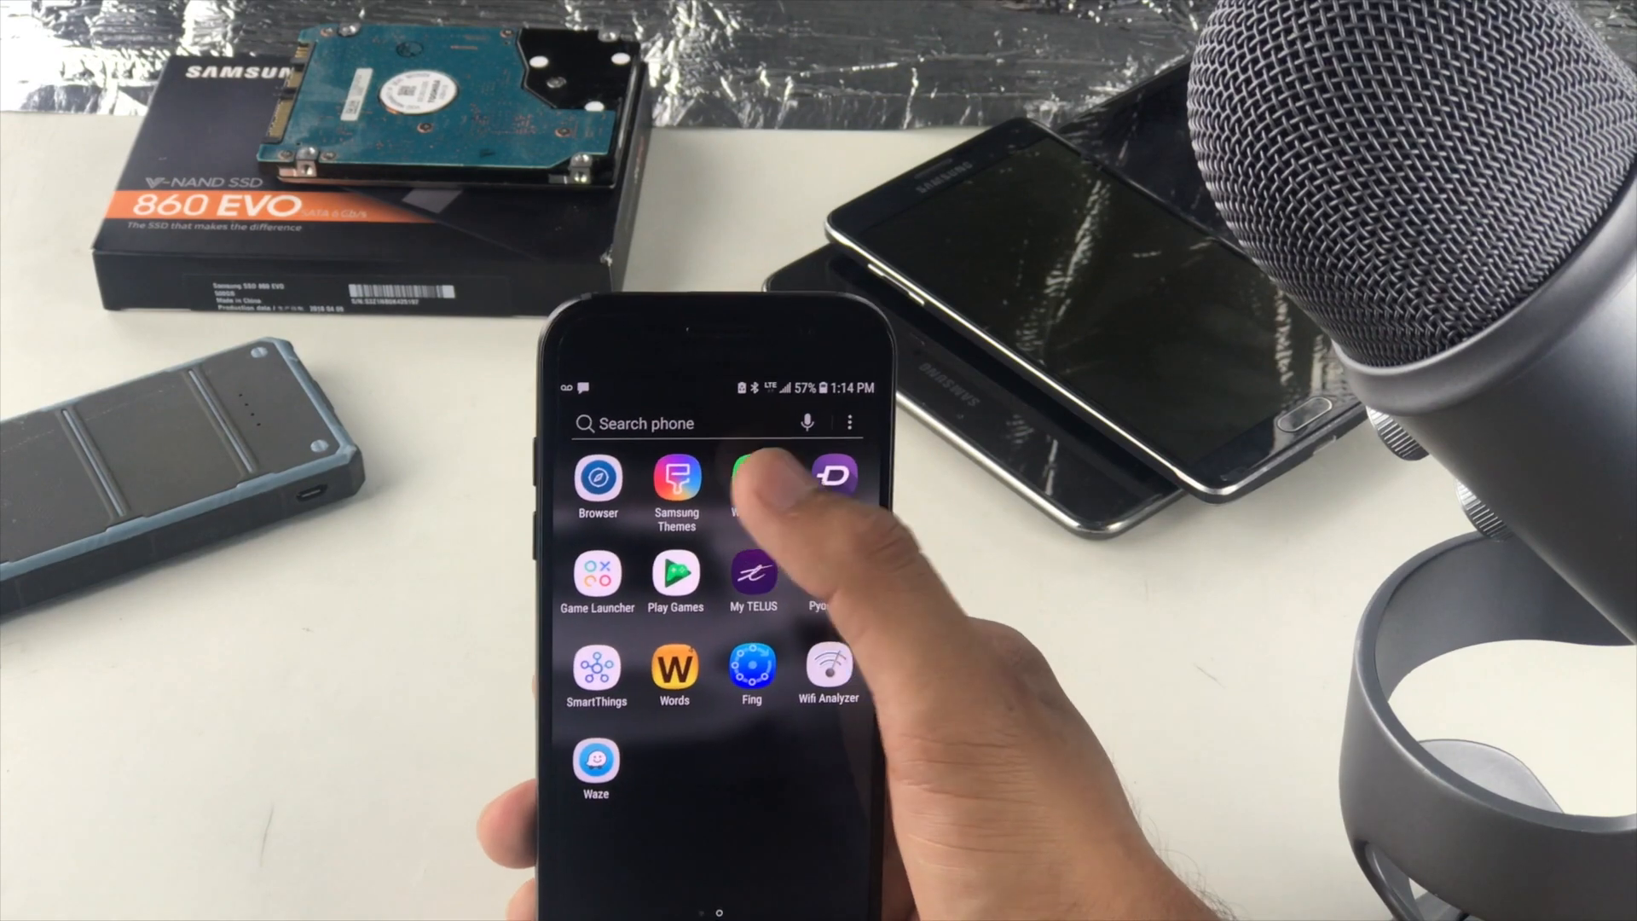
Step: Launch WhatsApp and scroll through its Terms of Service and Privacy Policy
click(753, 485)
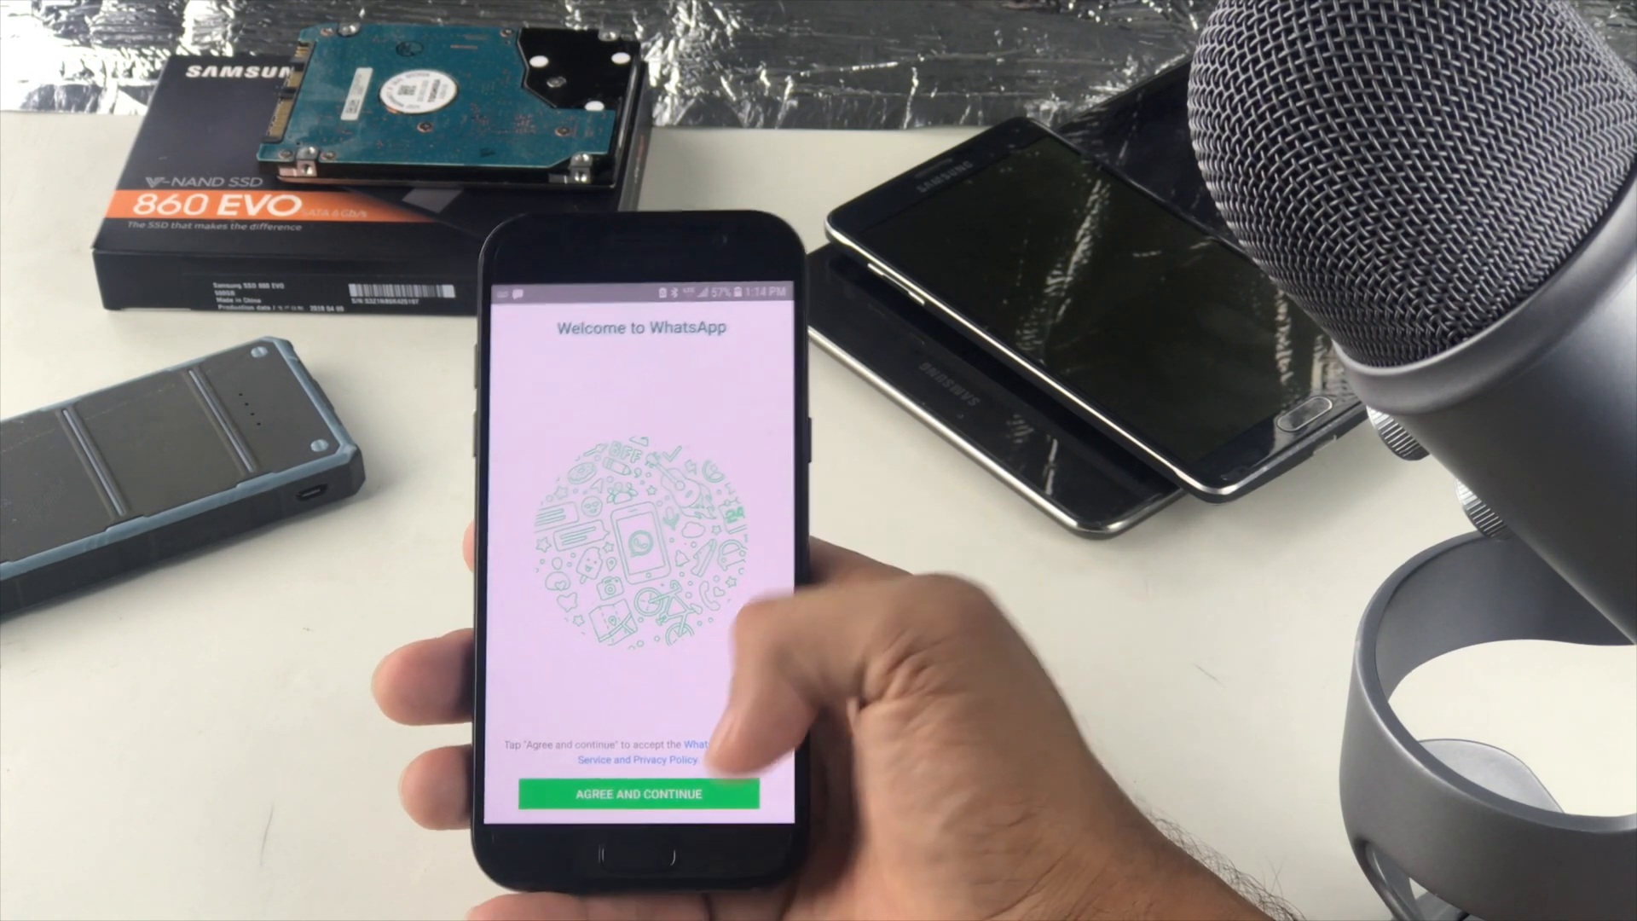
click(635, 794)
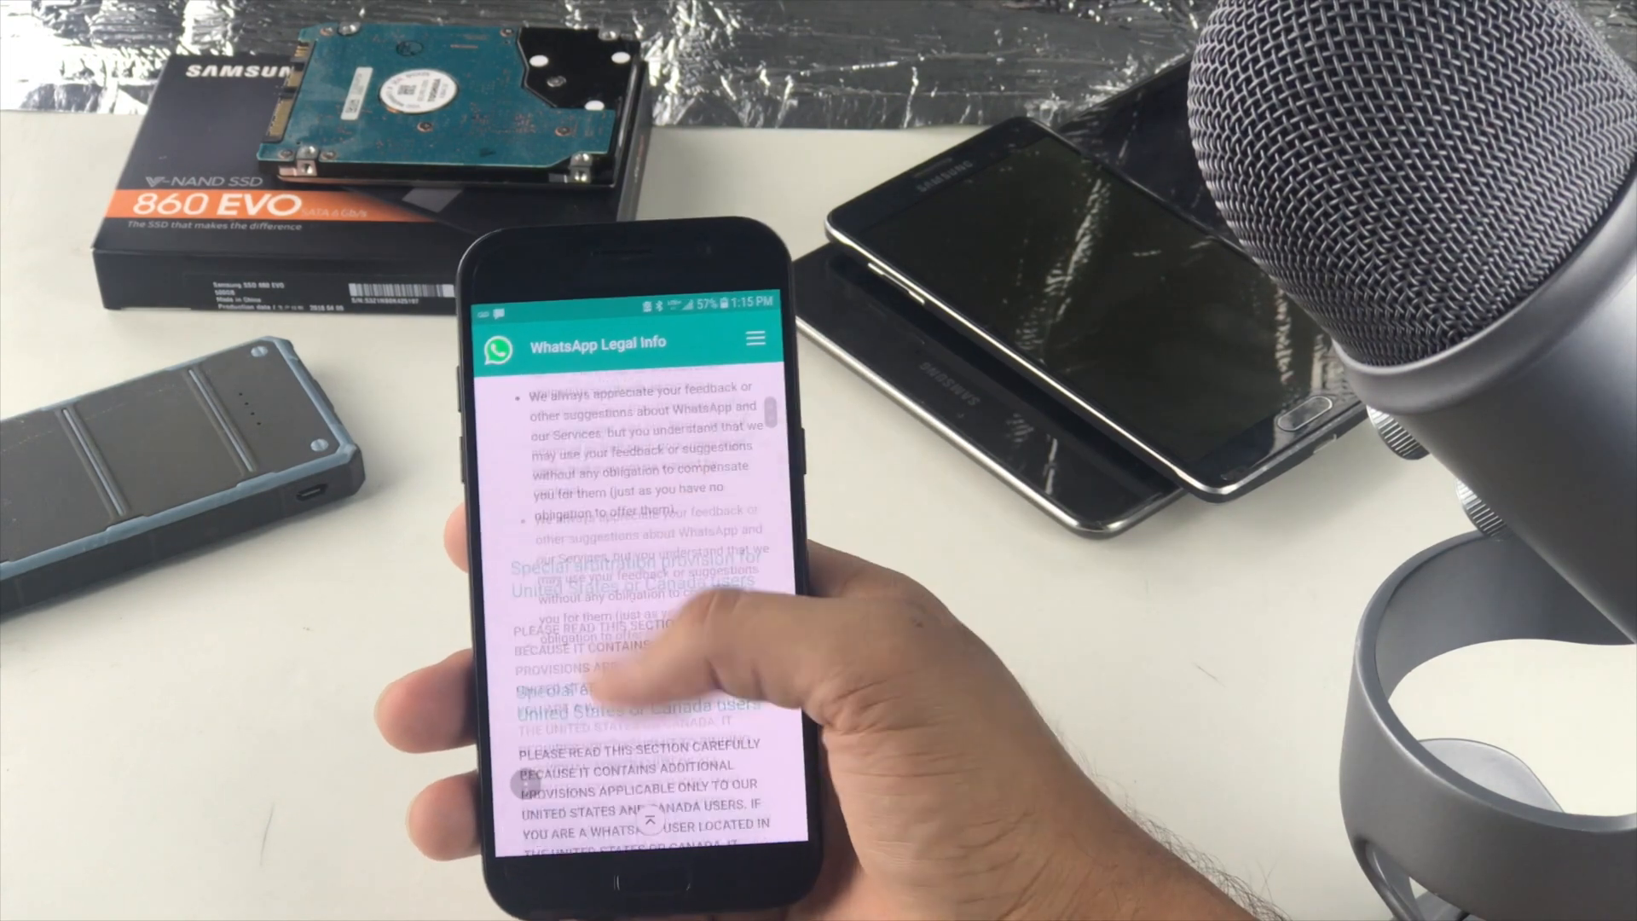
scroll(down, 3)
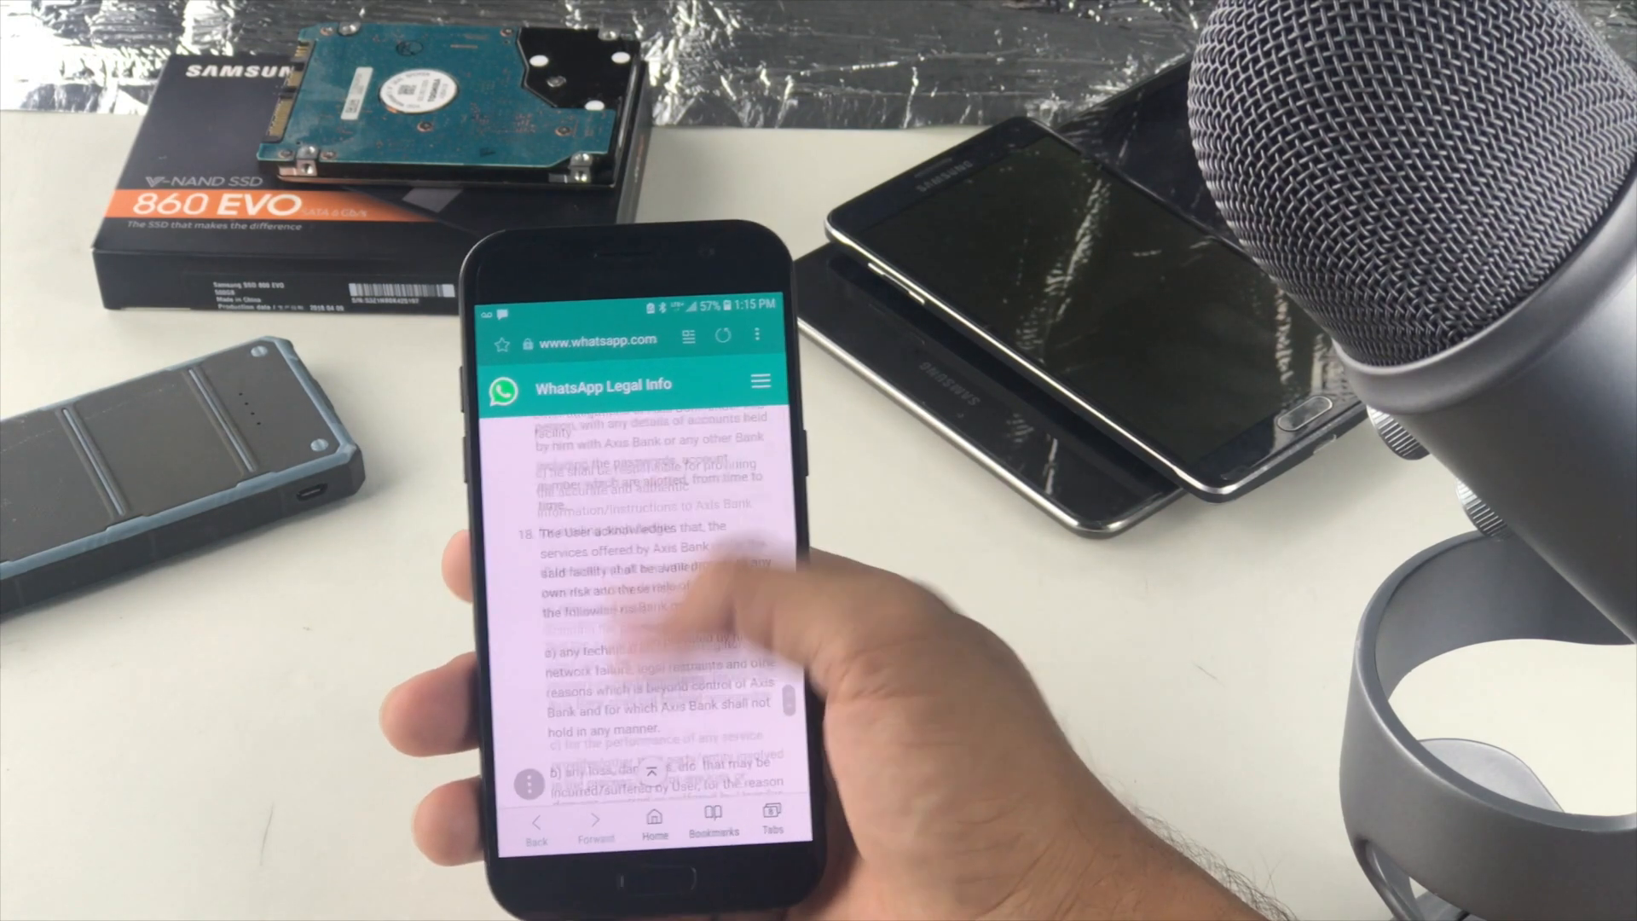
scroll(down, 3)
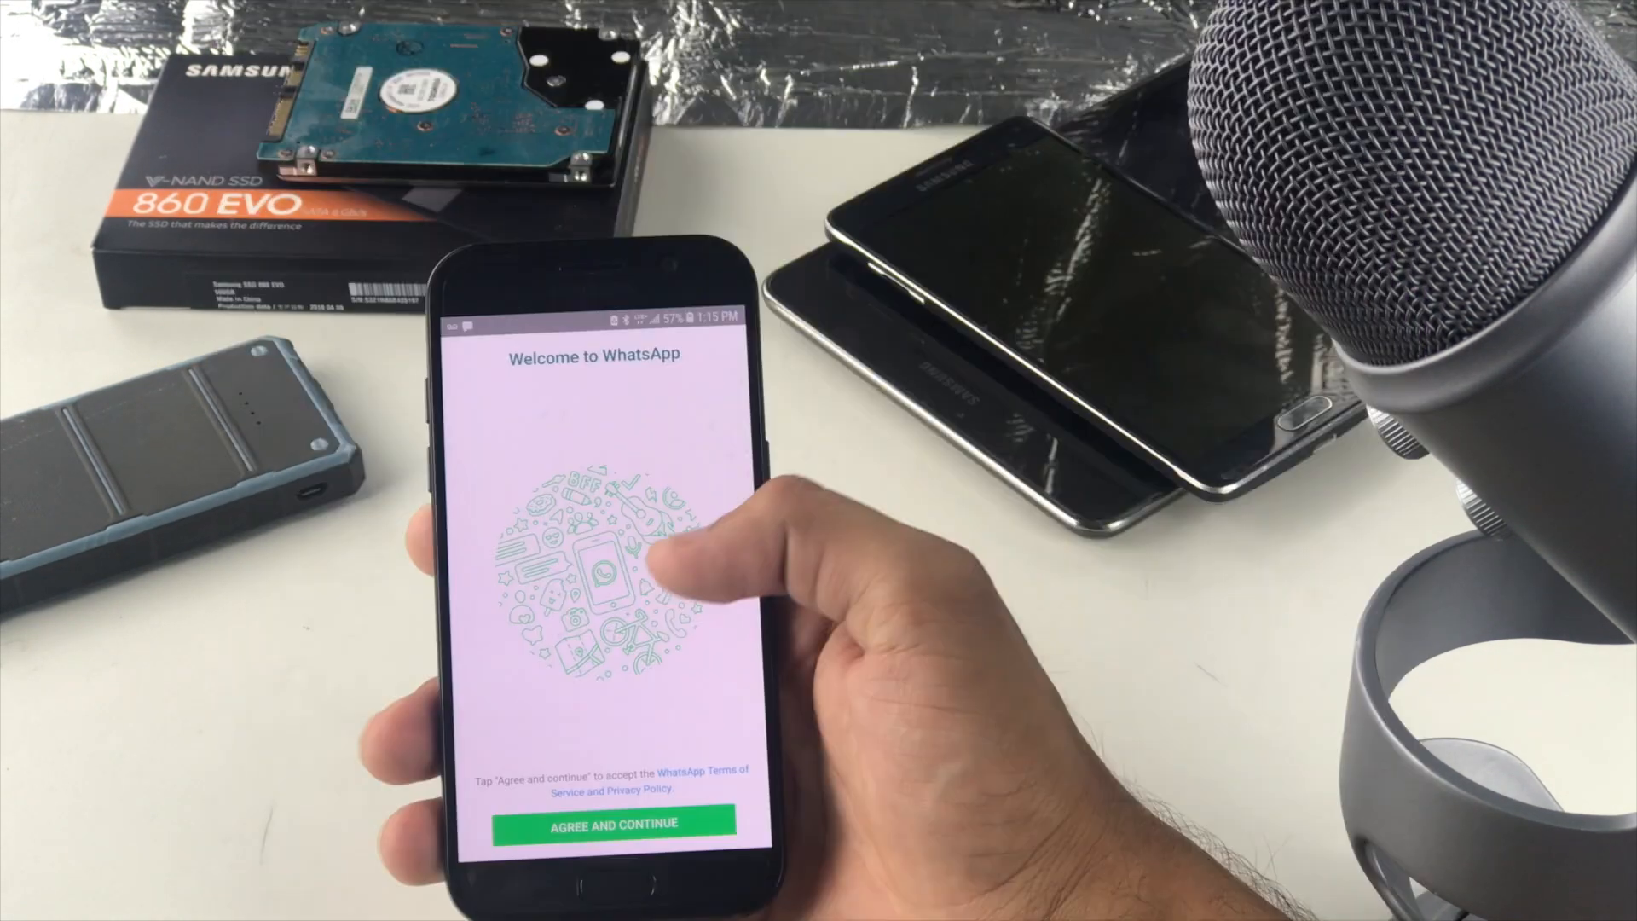
Step: Agree to WhatsApp's terms to begin account setup
click(608, 825)
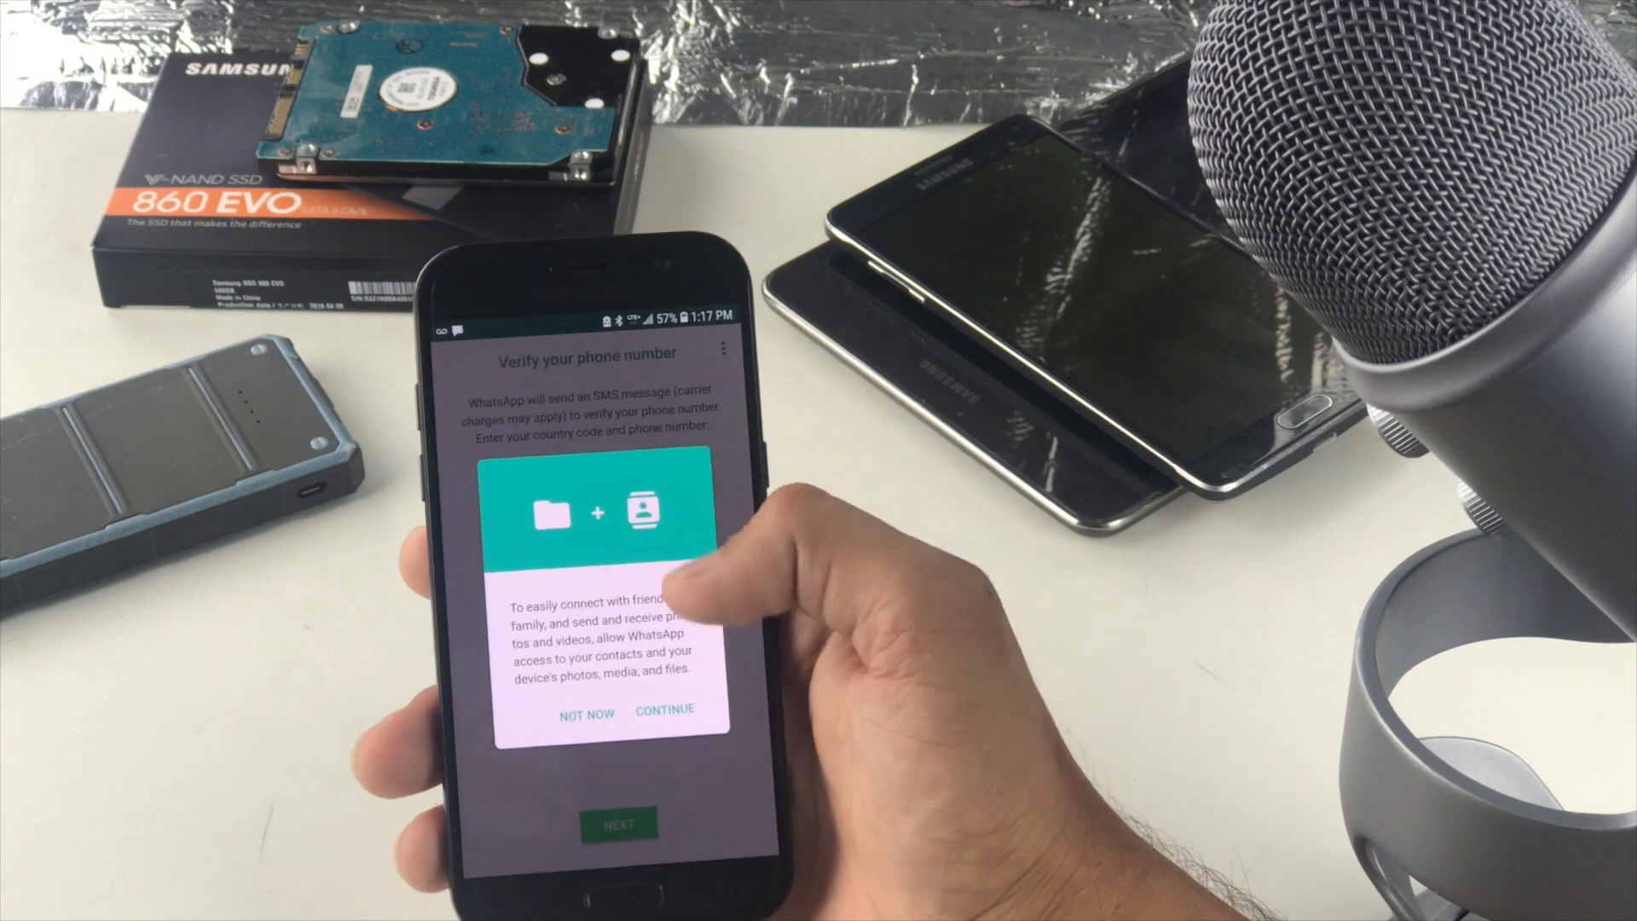
Step: Allow access to photos, media and files, then submit the phone number
click(664, 710)
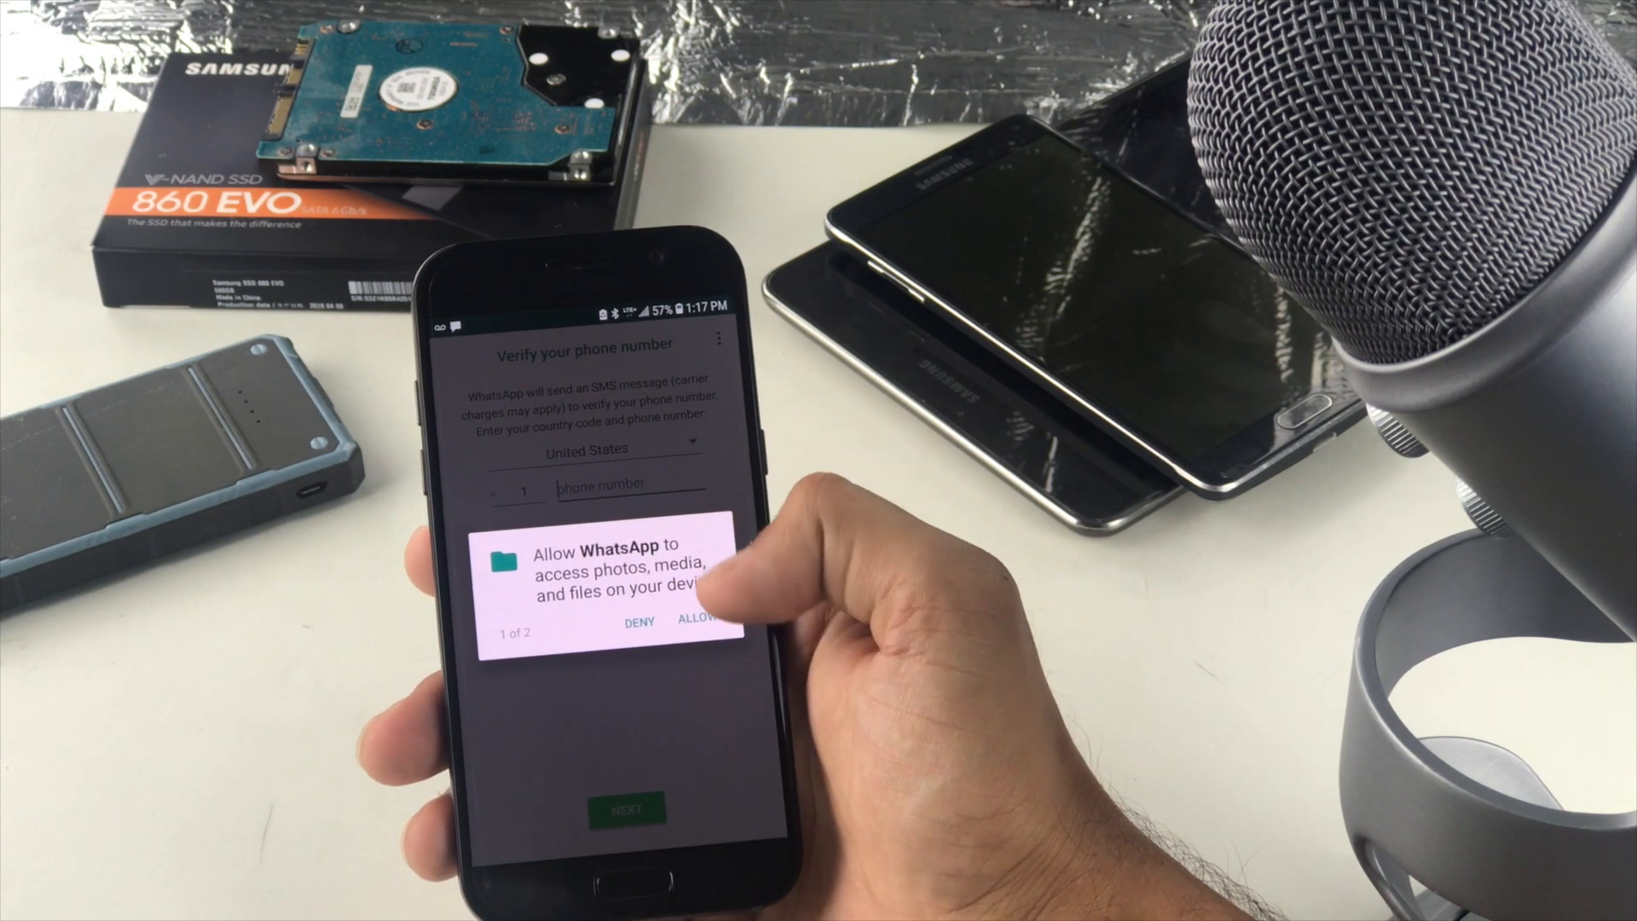
click(699, 619)
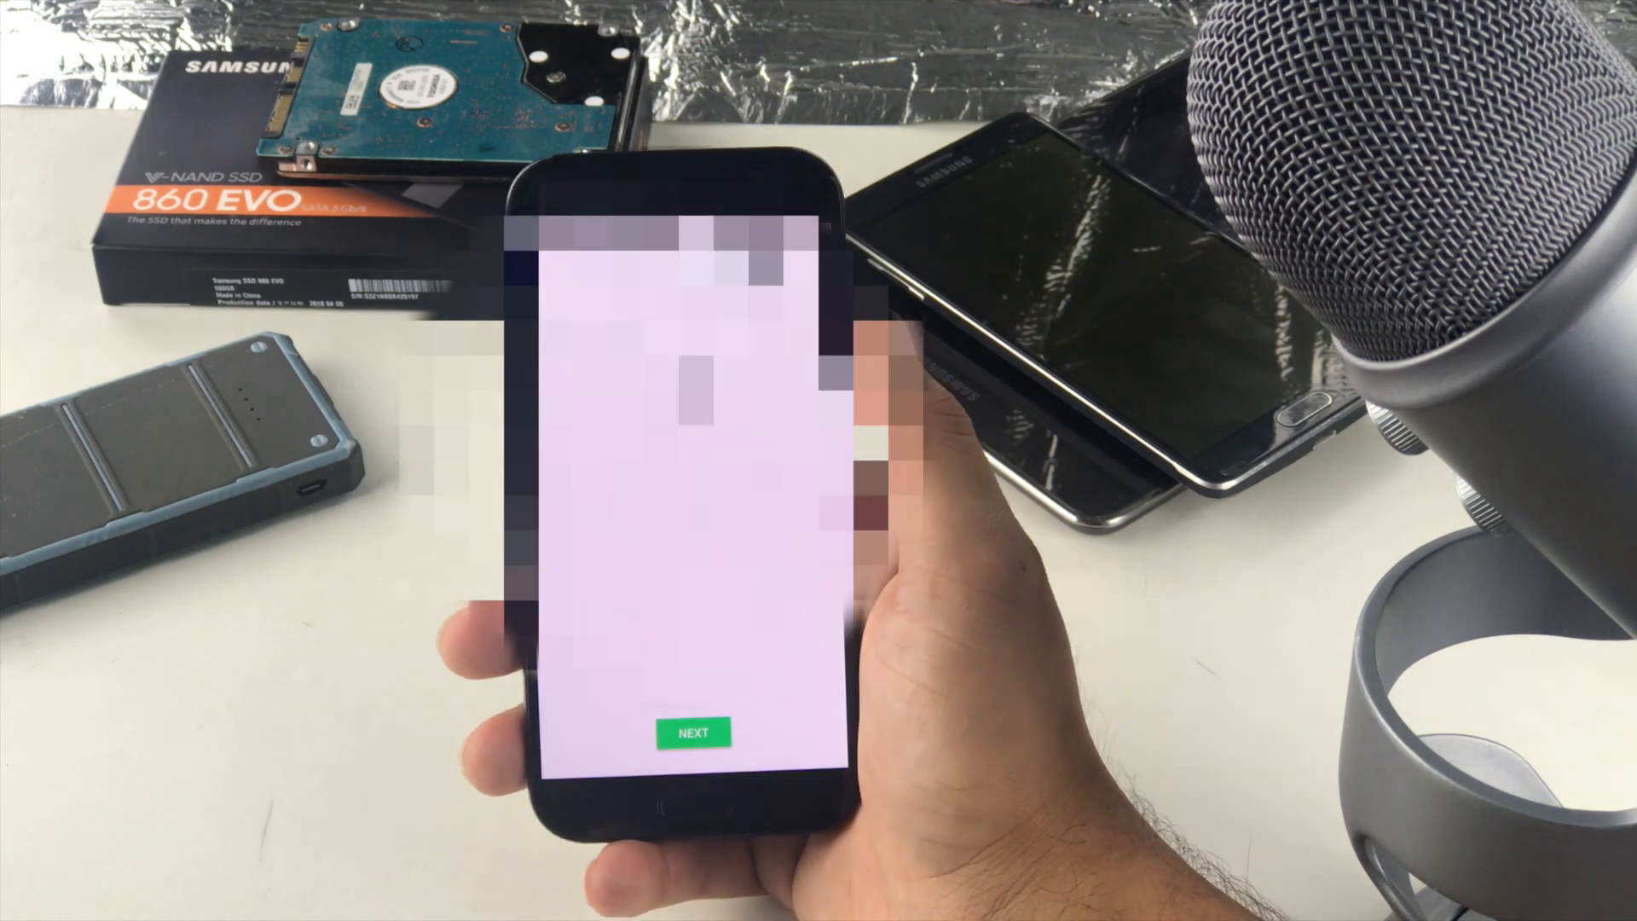
click(692, 733)
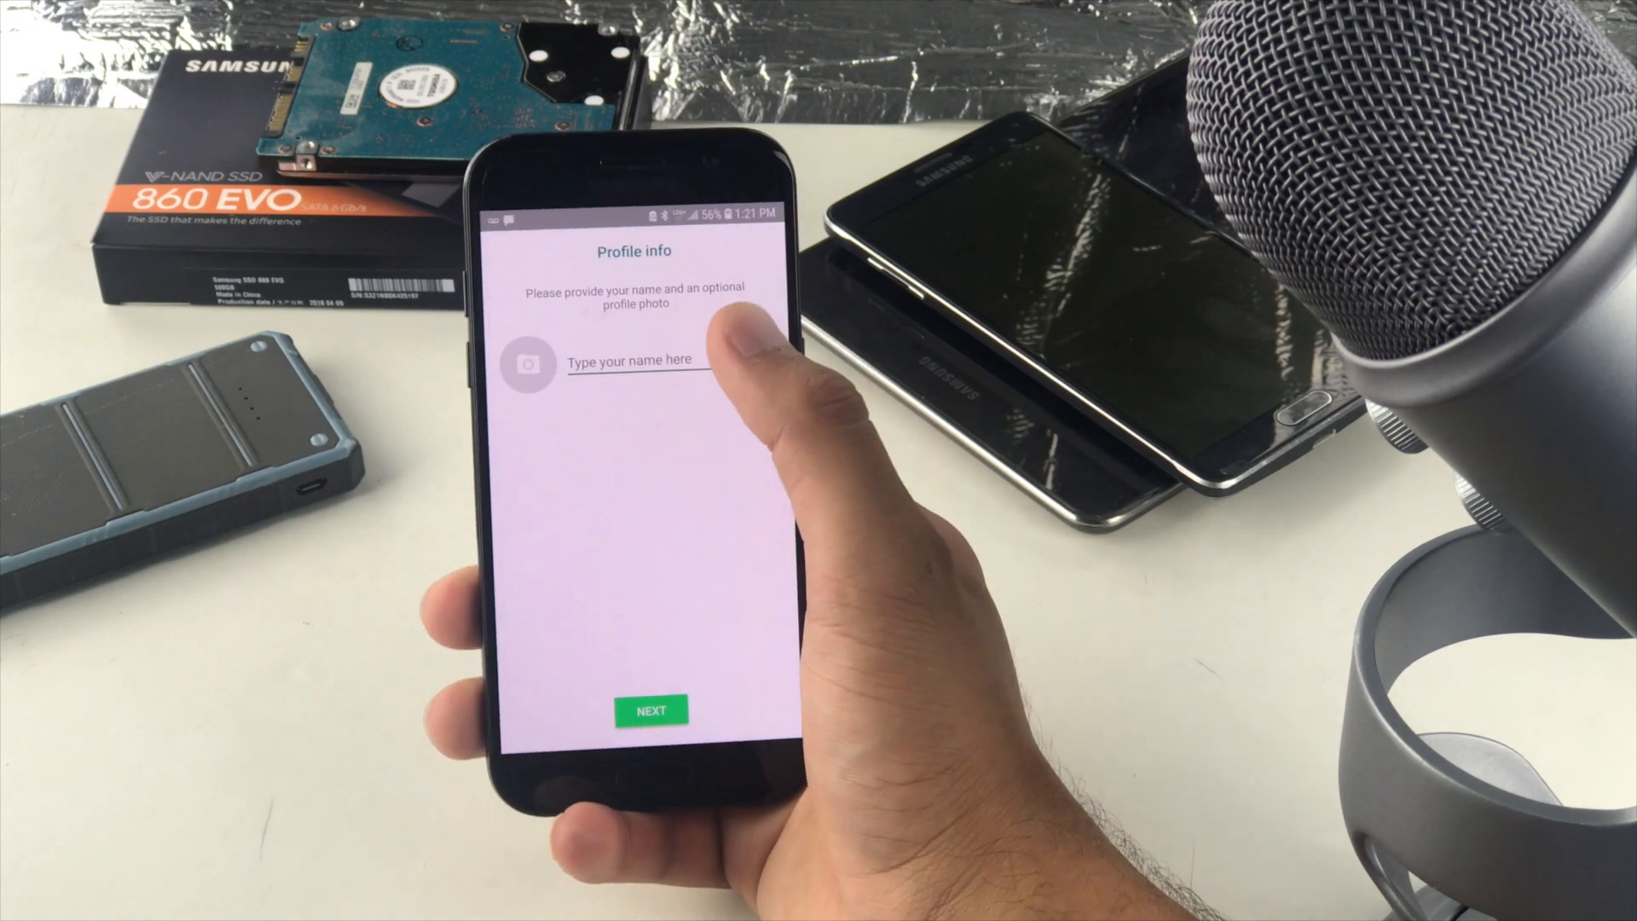
Step: Enter 'Tech' as the profile name
click(637, 363)
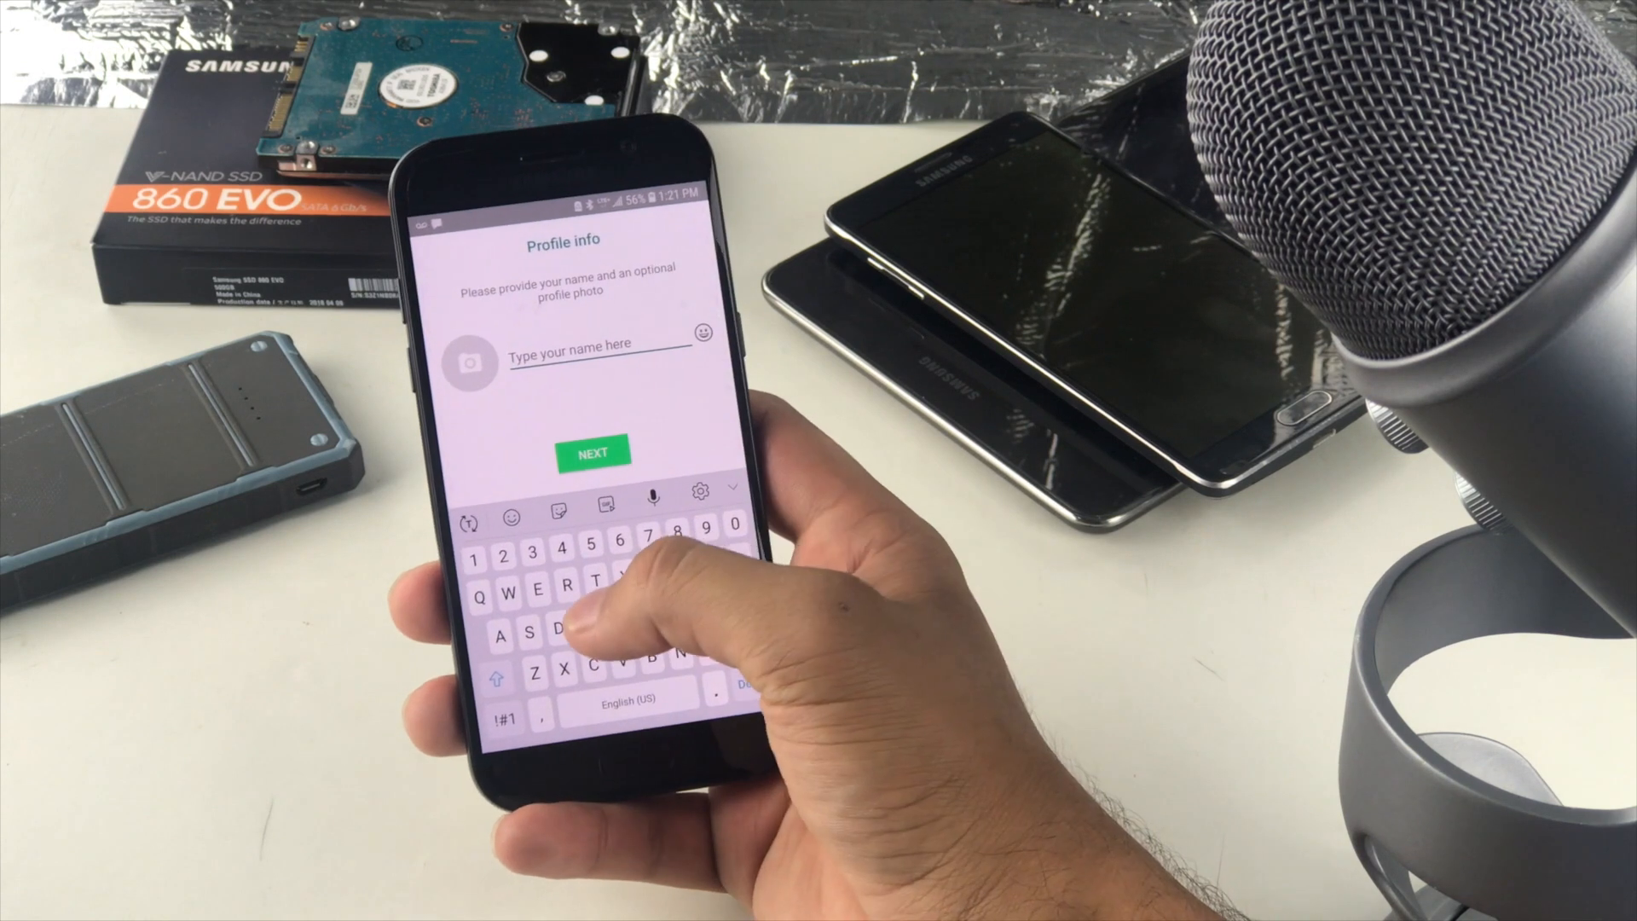
text(Tech)
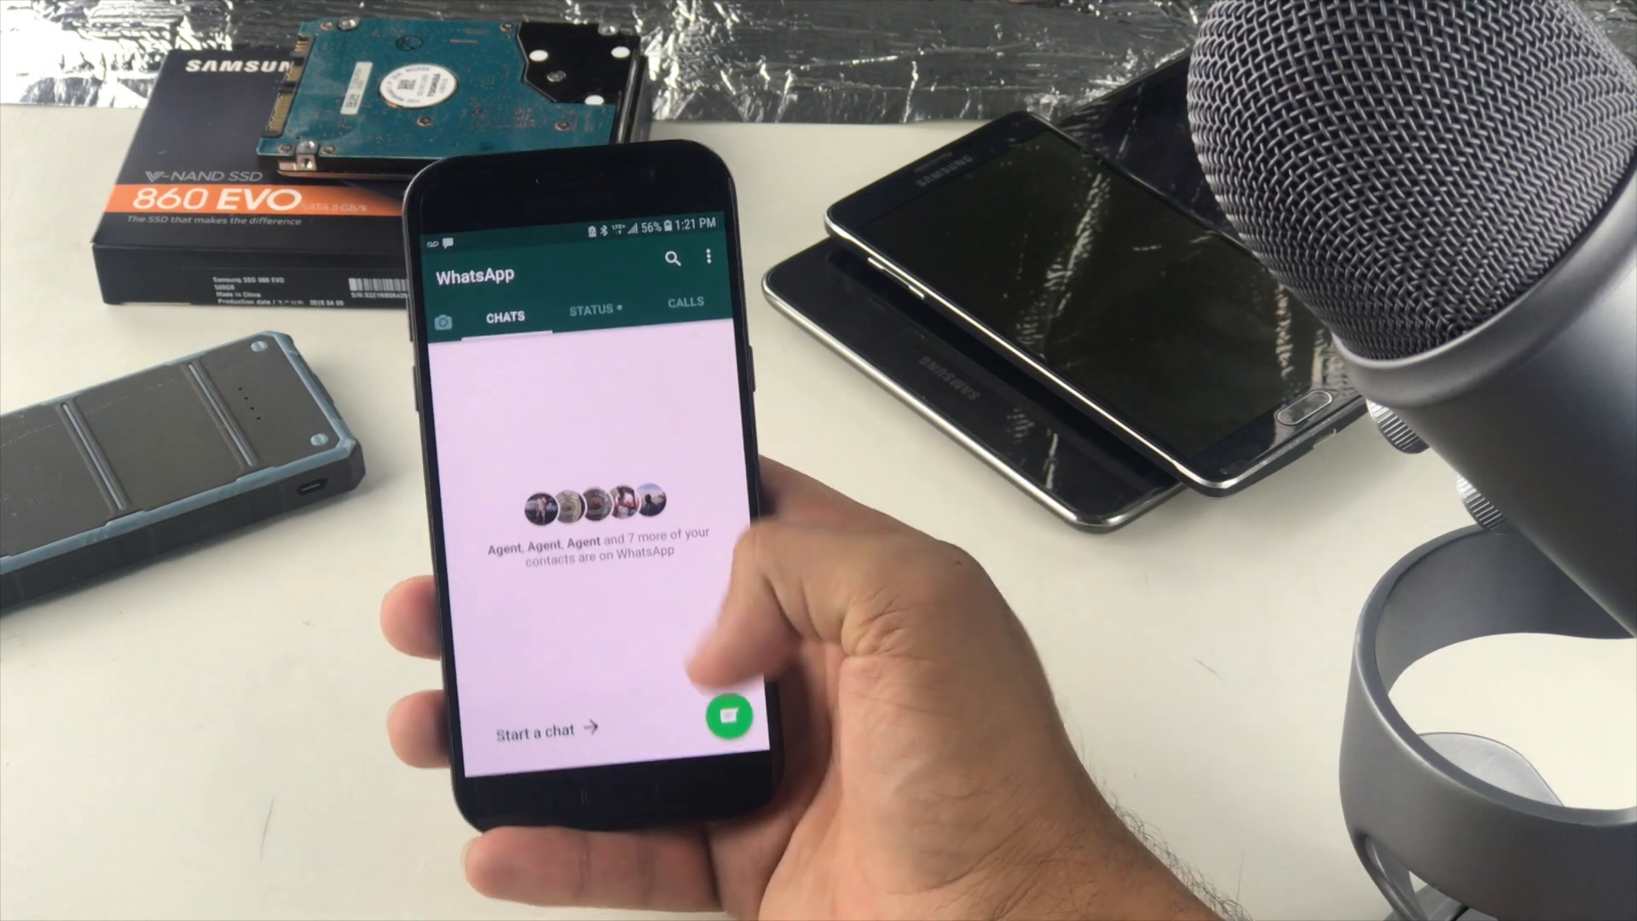
Step: Browse Status and its privacy settings, then Calls and Chats, returning to Status
click(605, 316)
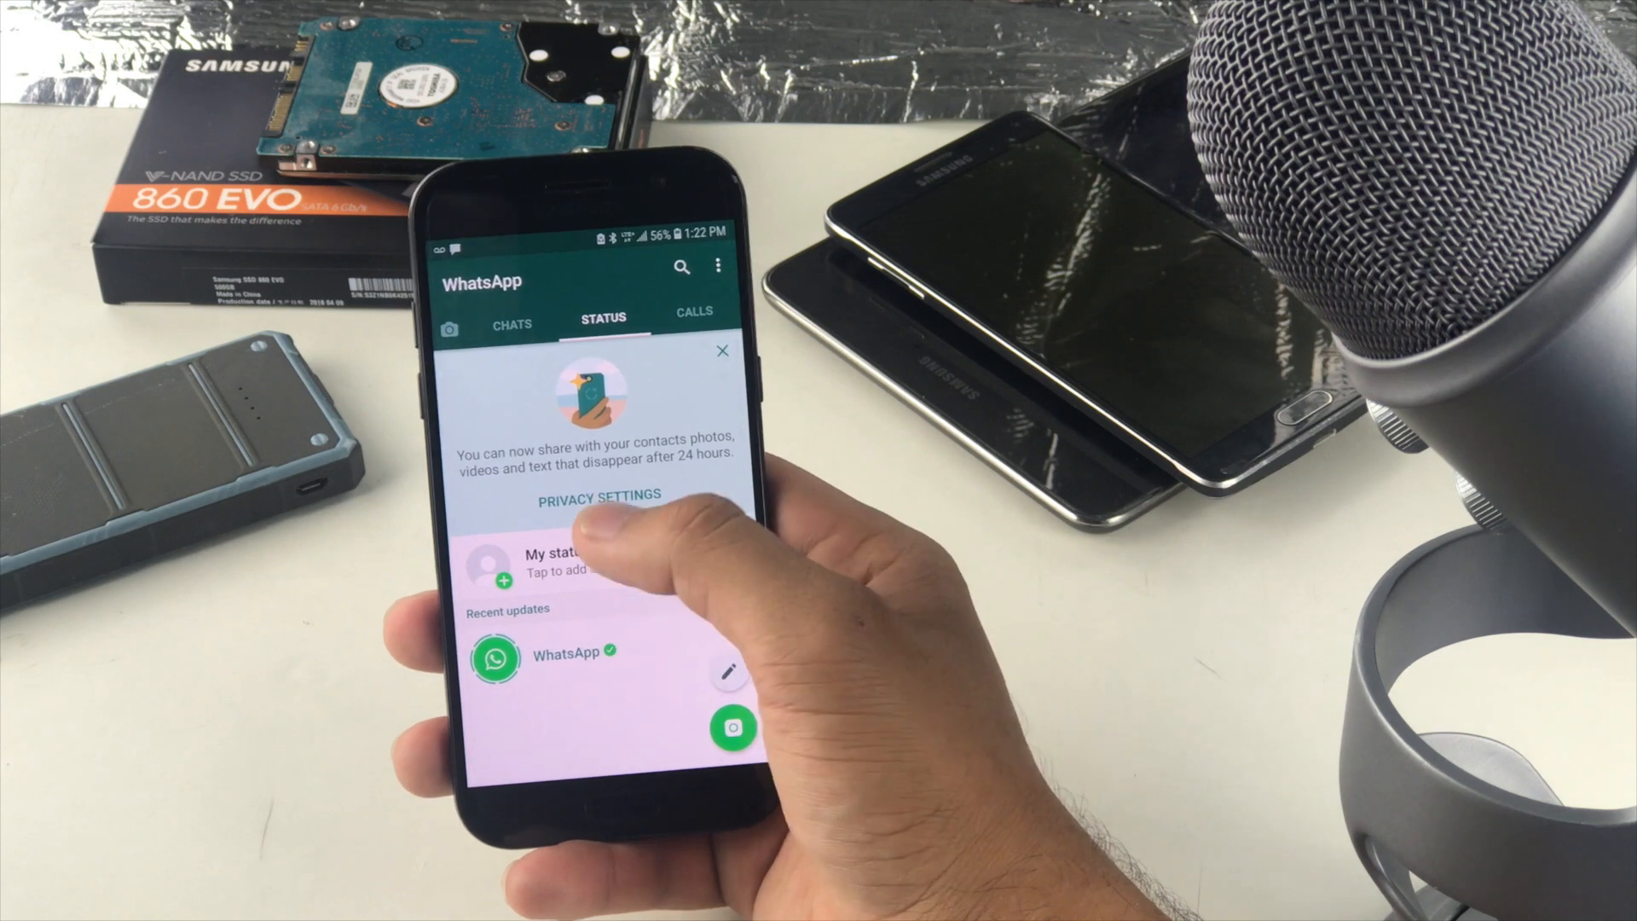
click(598, 497)
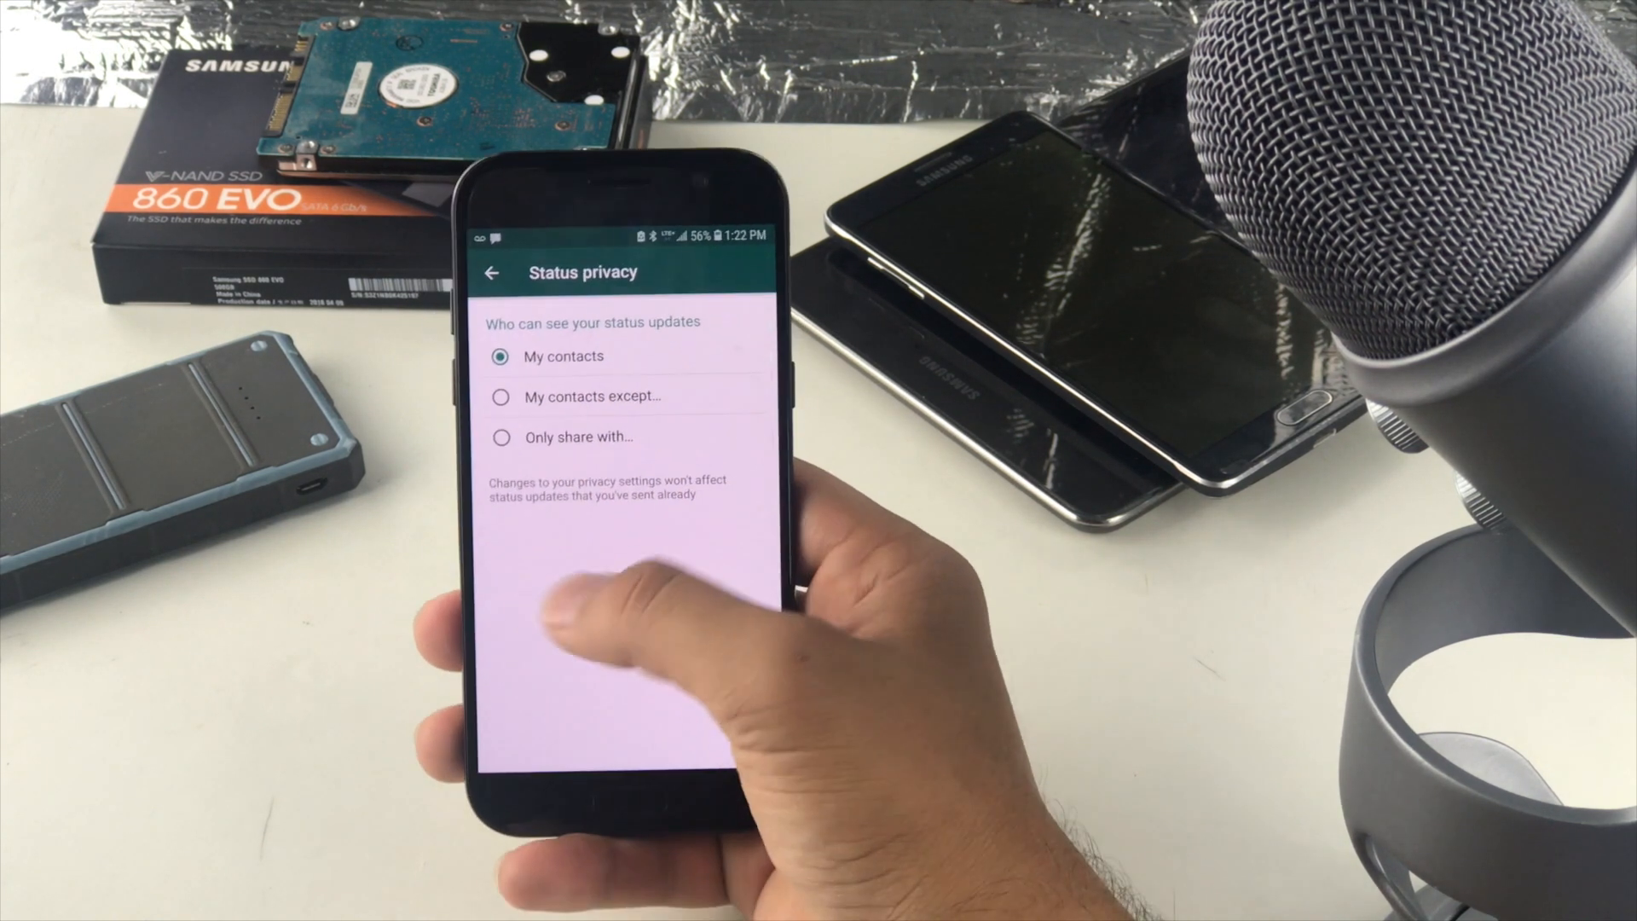
click(489, 273)
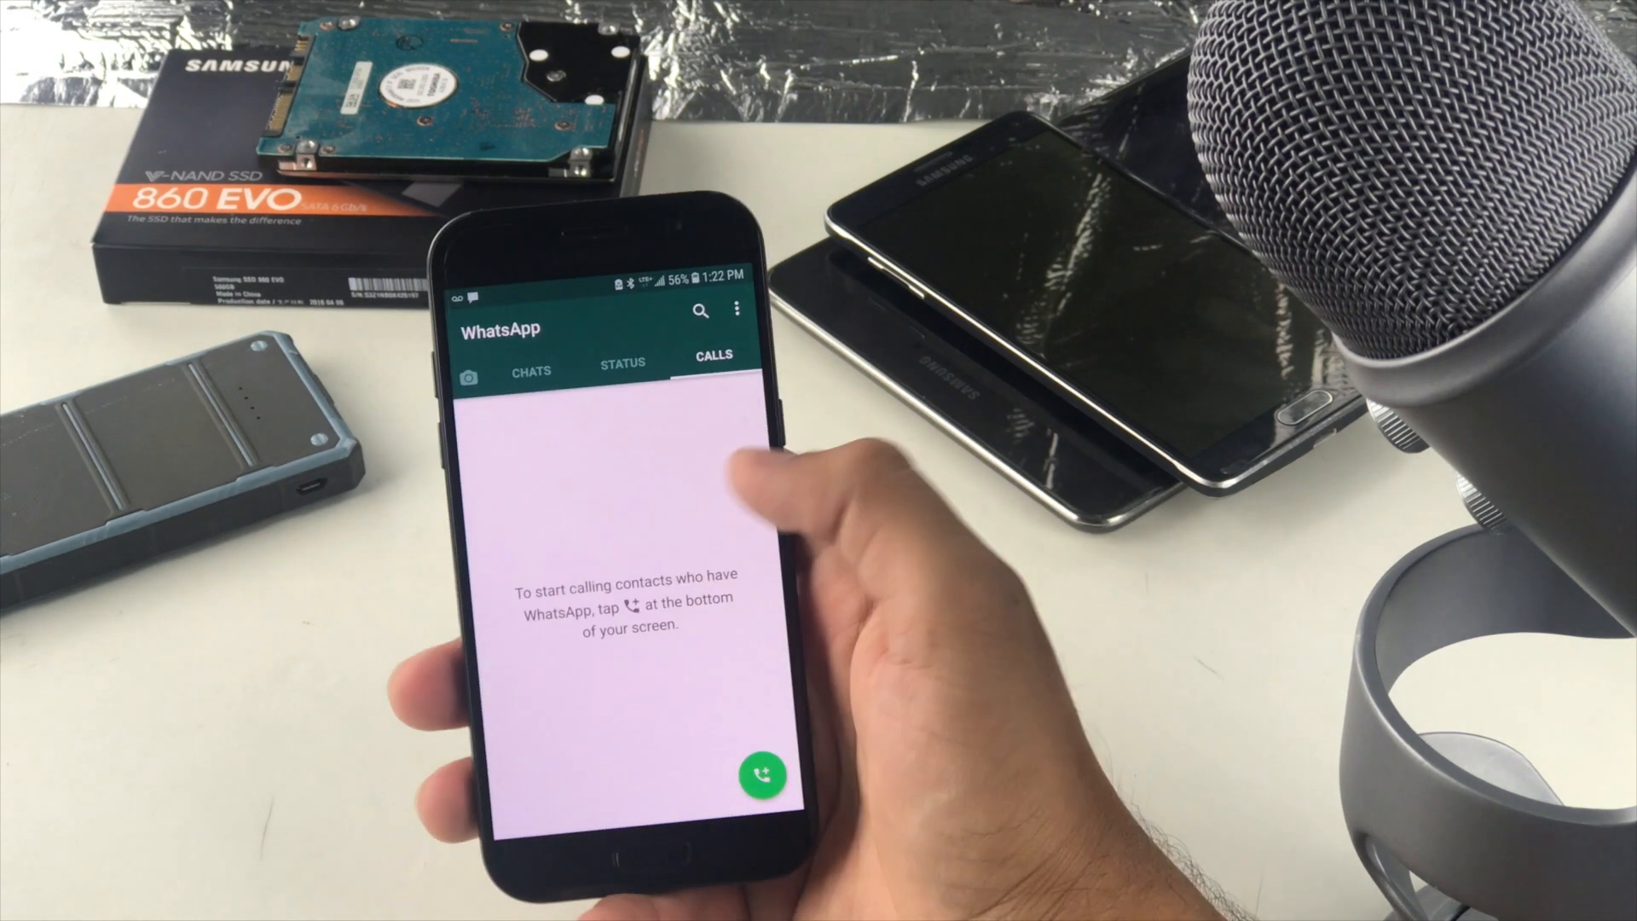
click(530, 371)
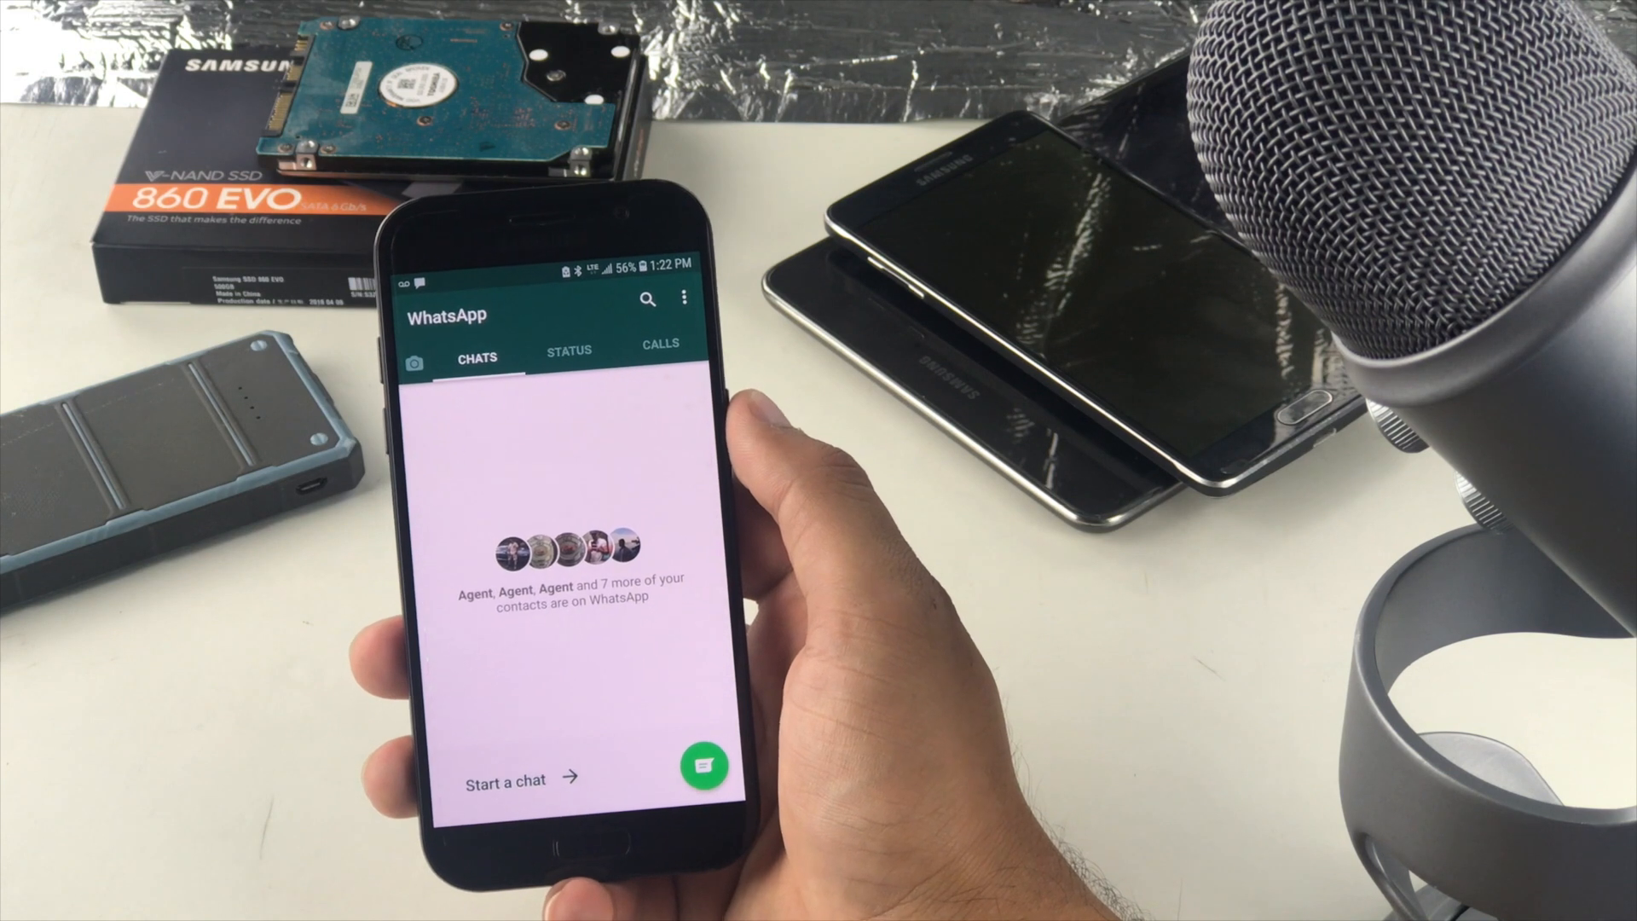
click(569, 349)
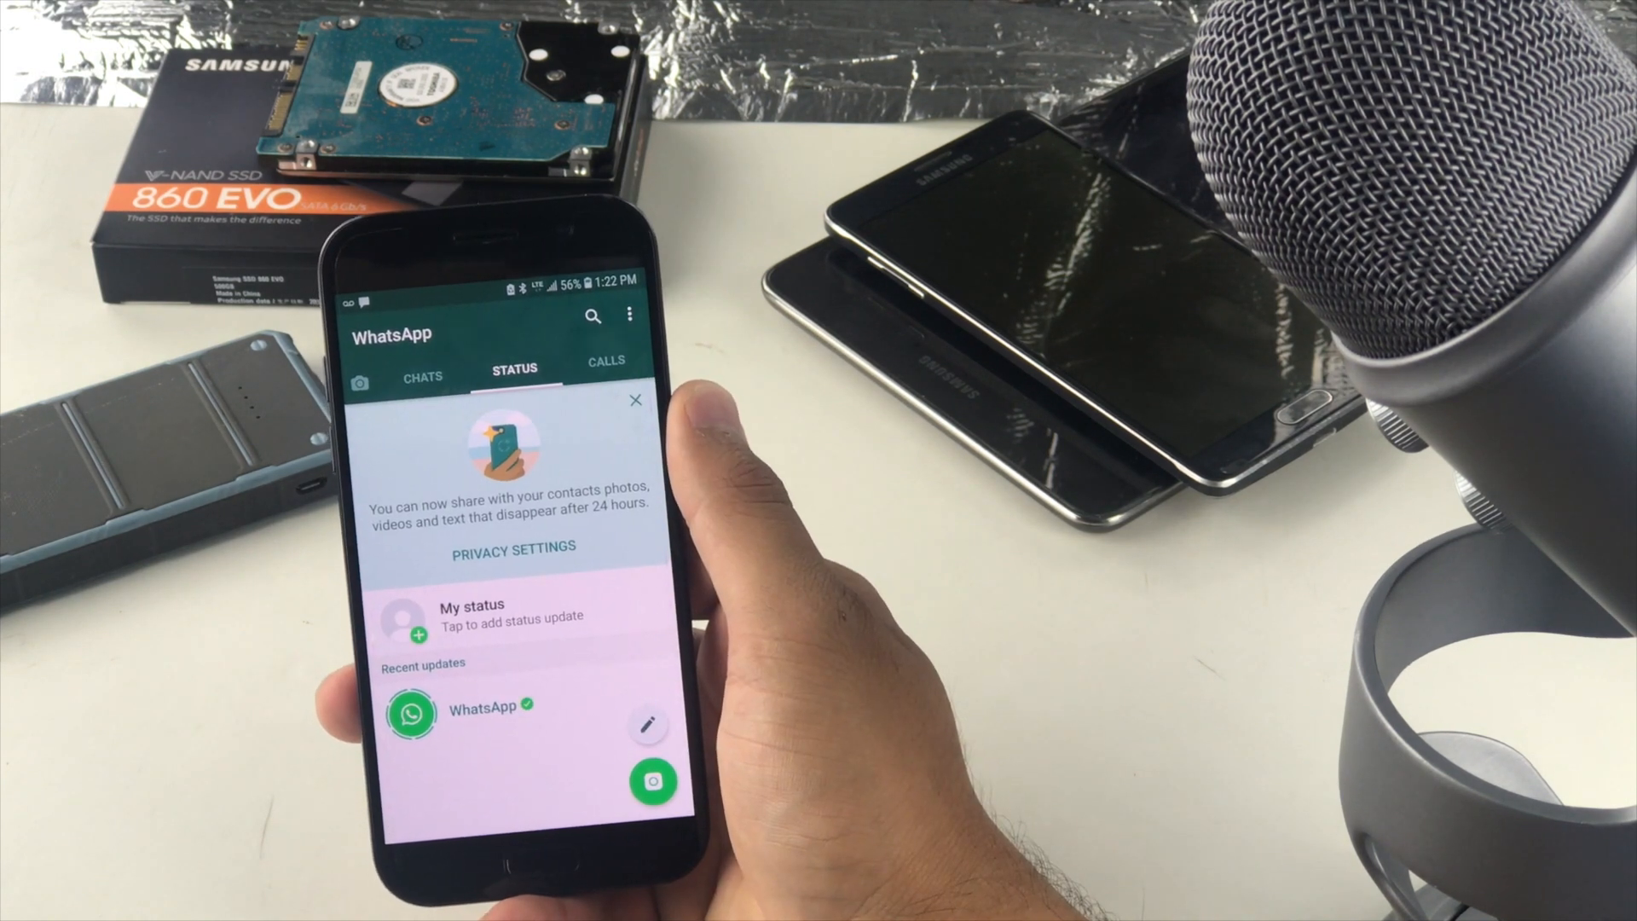